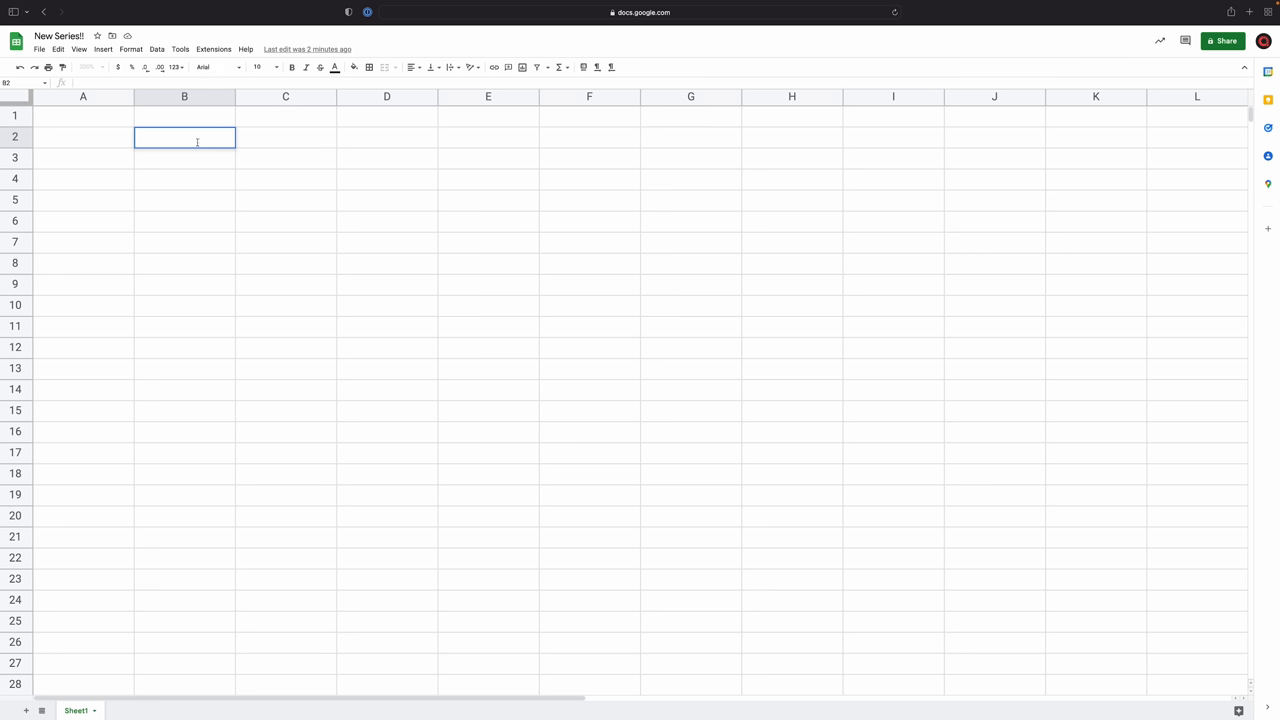
Enter bold 'Goals' in B2 with Geo-fiction, Spec Bio and Conlanging in B3:B5
text(Goals)
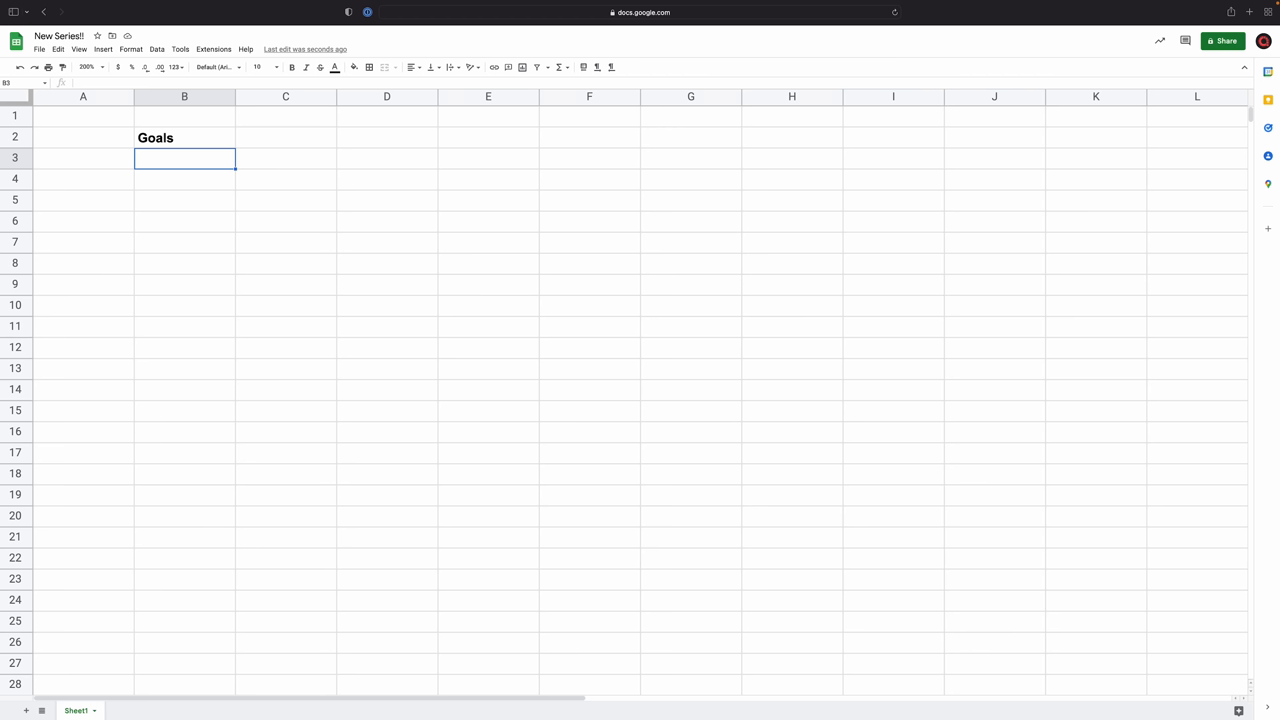
text(Geo)
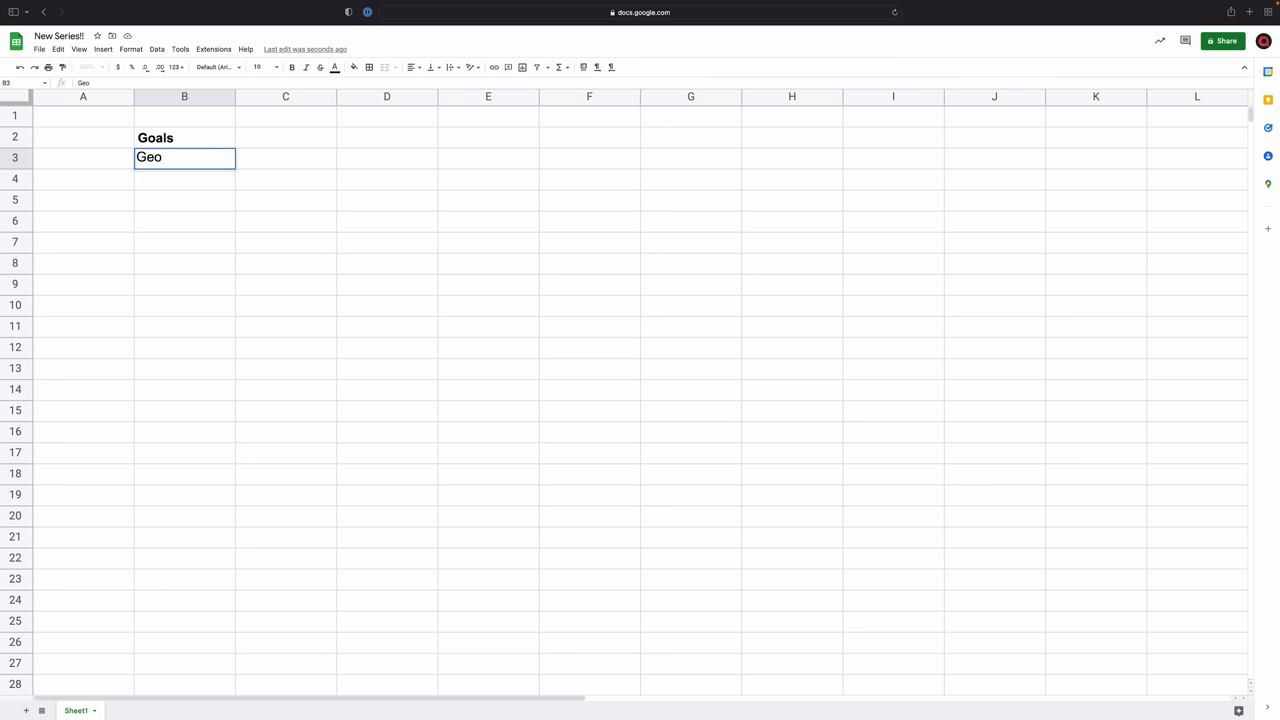
text(-fiction)
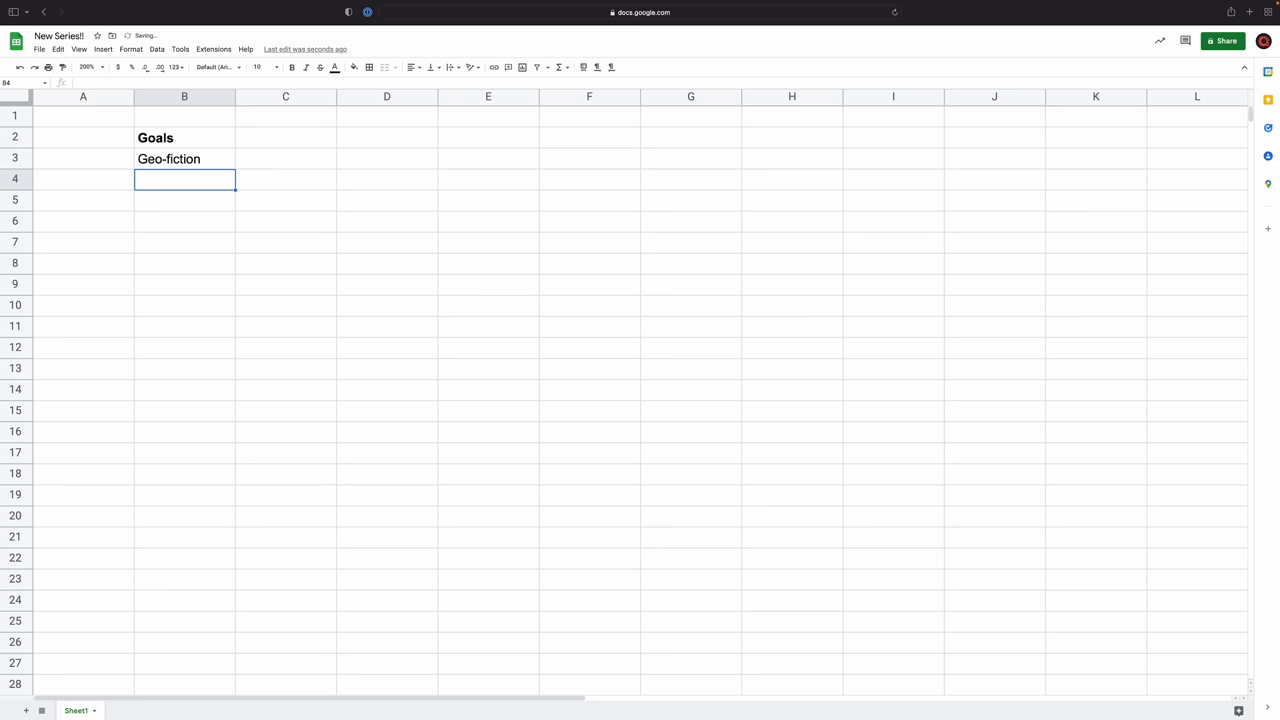
text(Spec Bio)
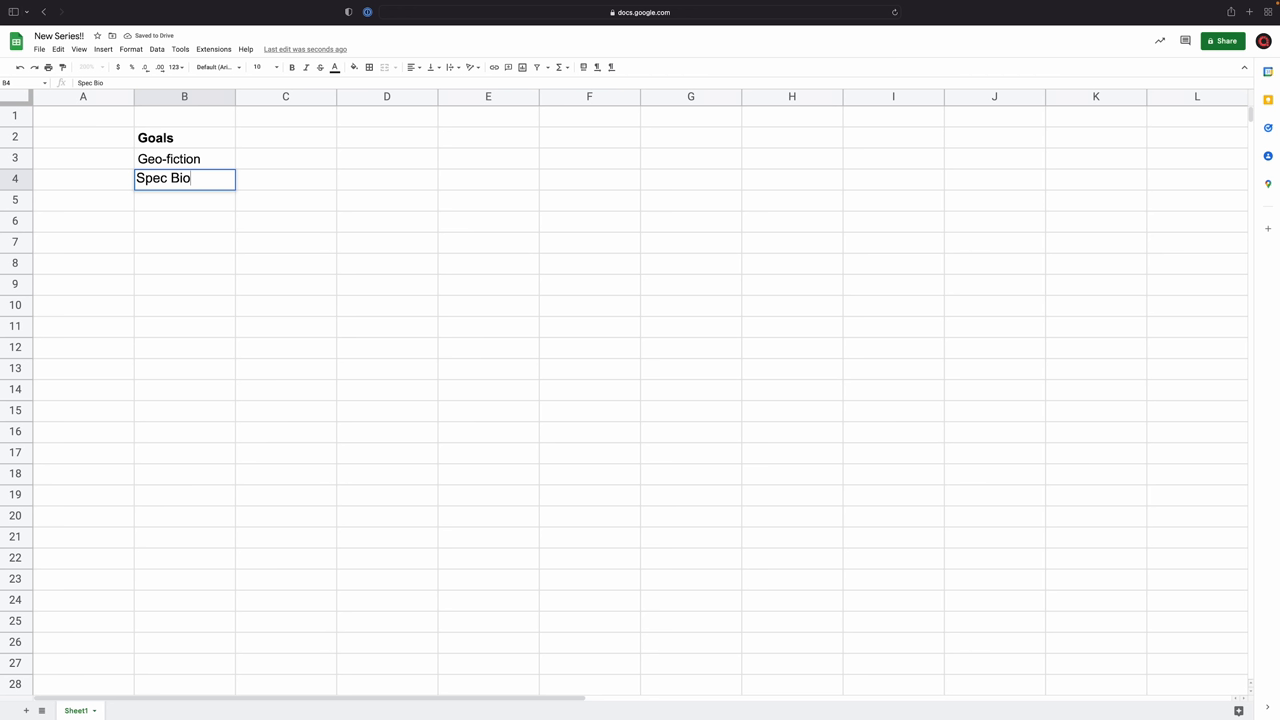
text(Conlanging)
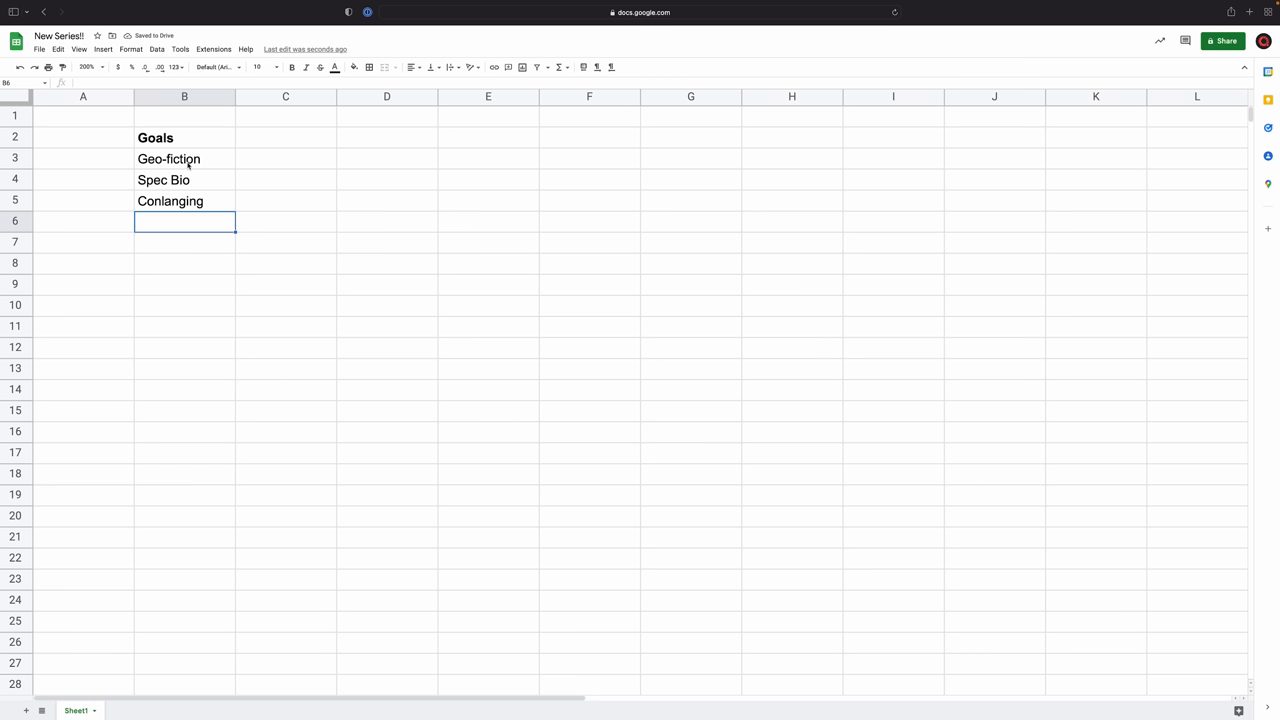
Add 'Beginner' in B6 as the fourth Goals entry below Conlanging
click(184, 160)
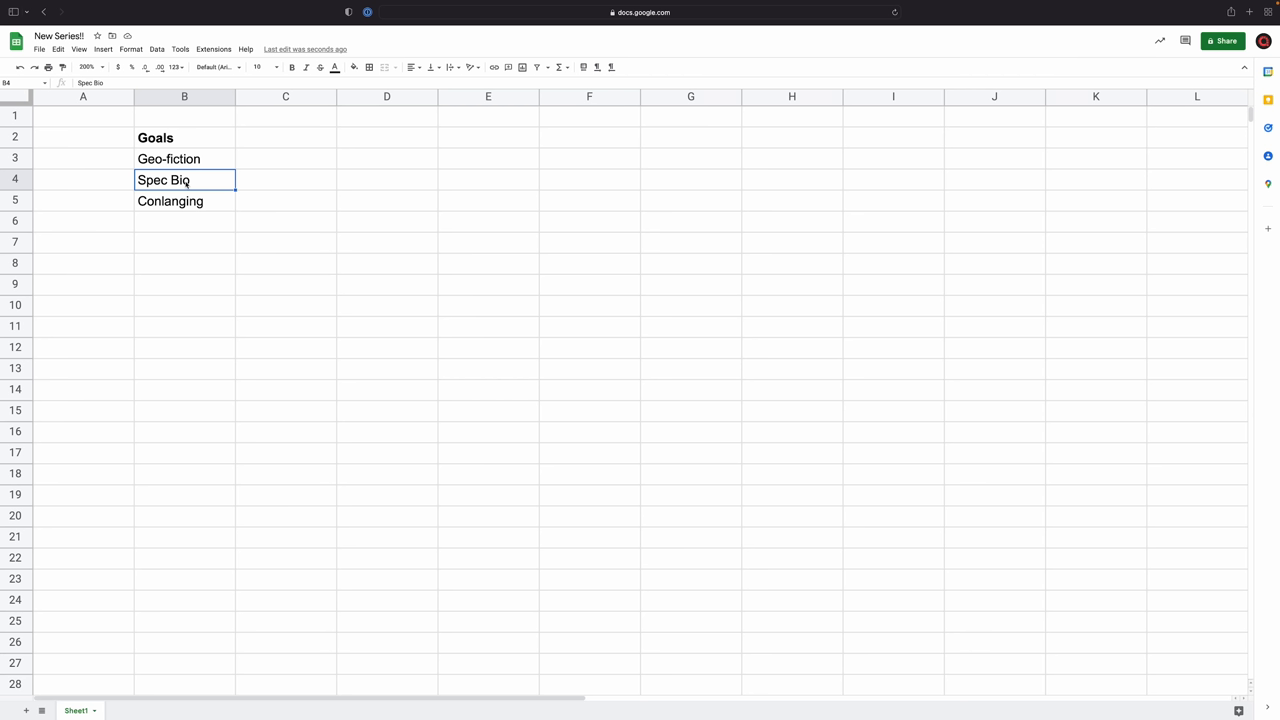
click(184, 200)
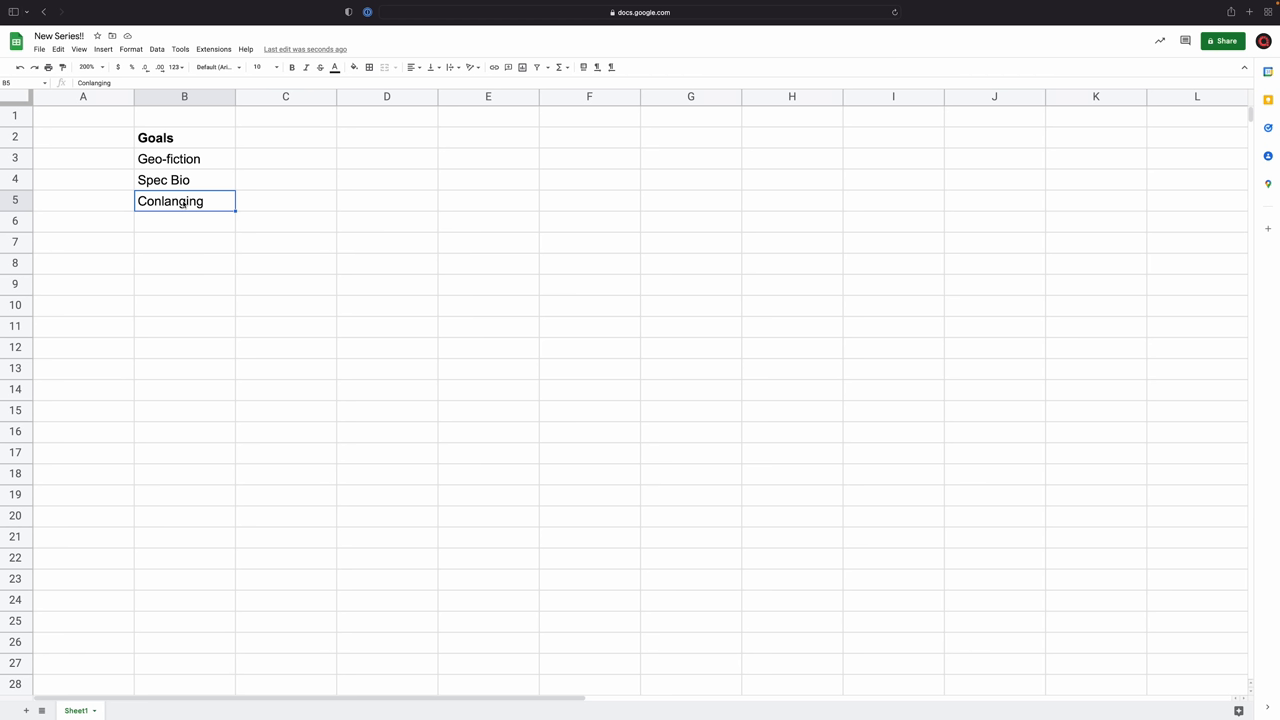
text(B)
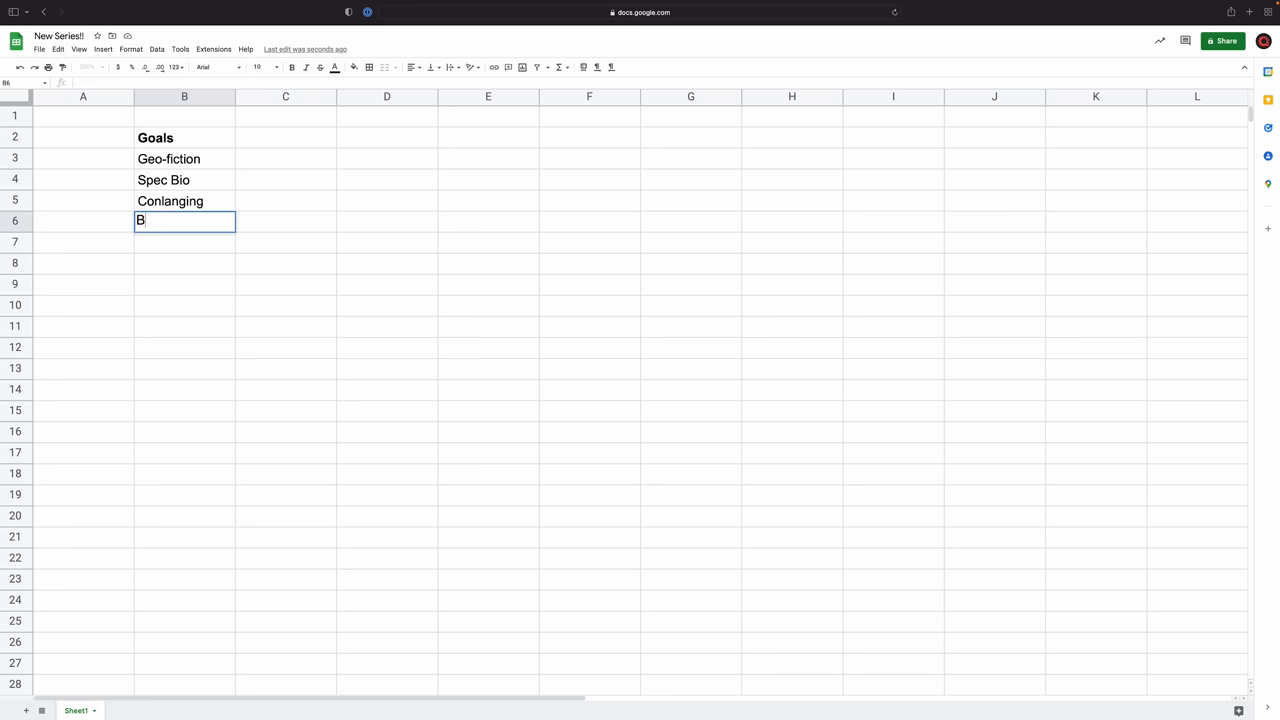
text(eginner)
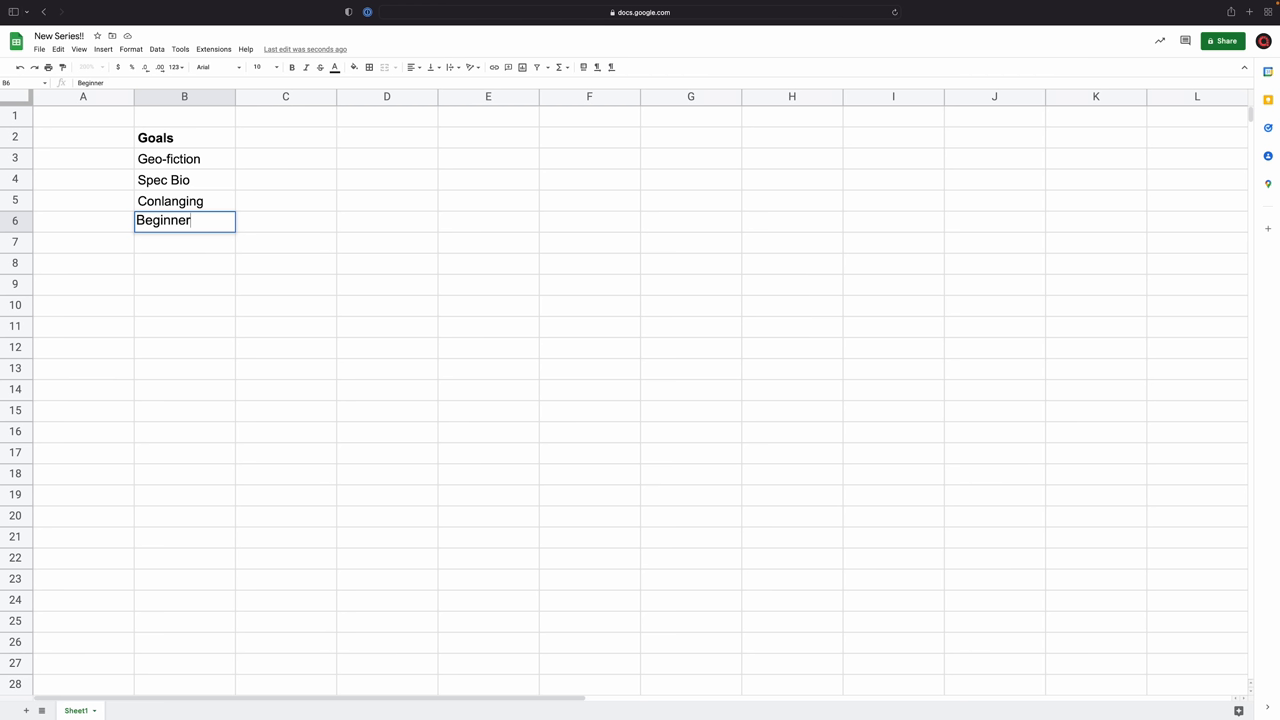
key(Enter)
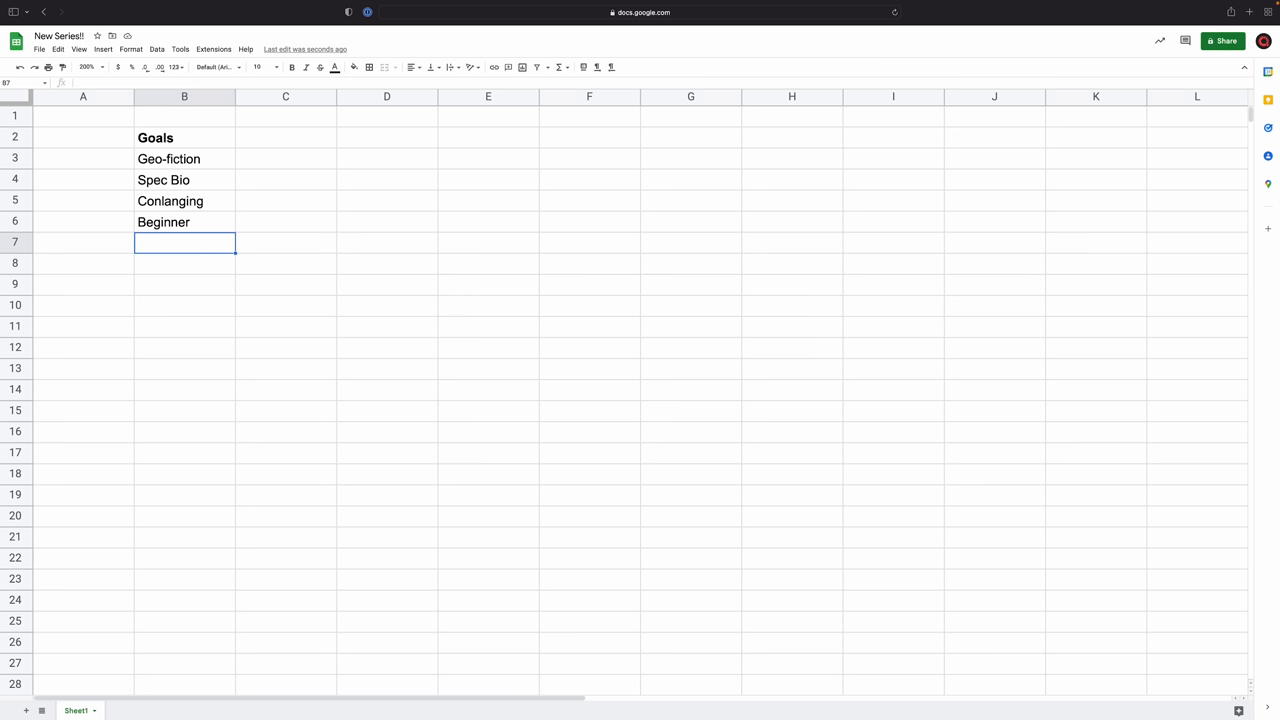
click(184, 180)
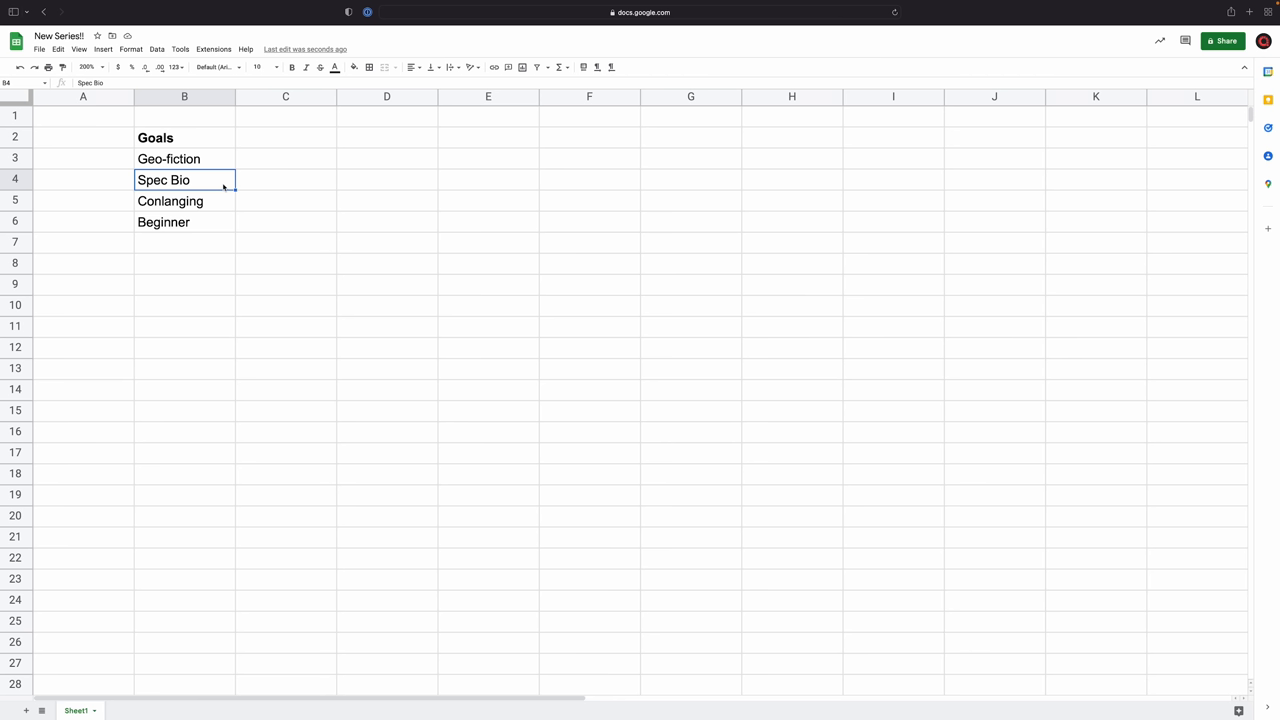
click(184, 200)
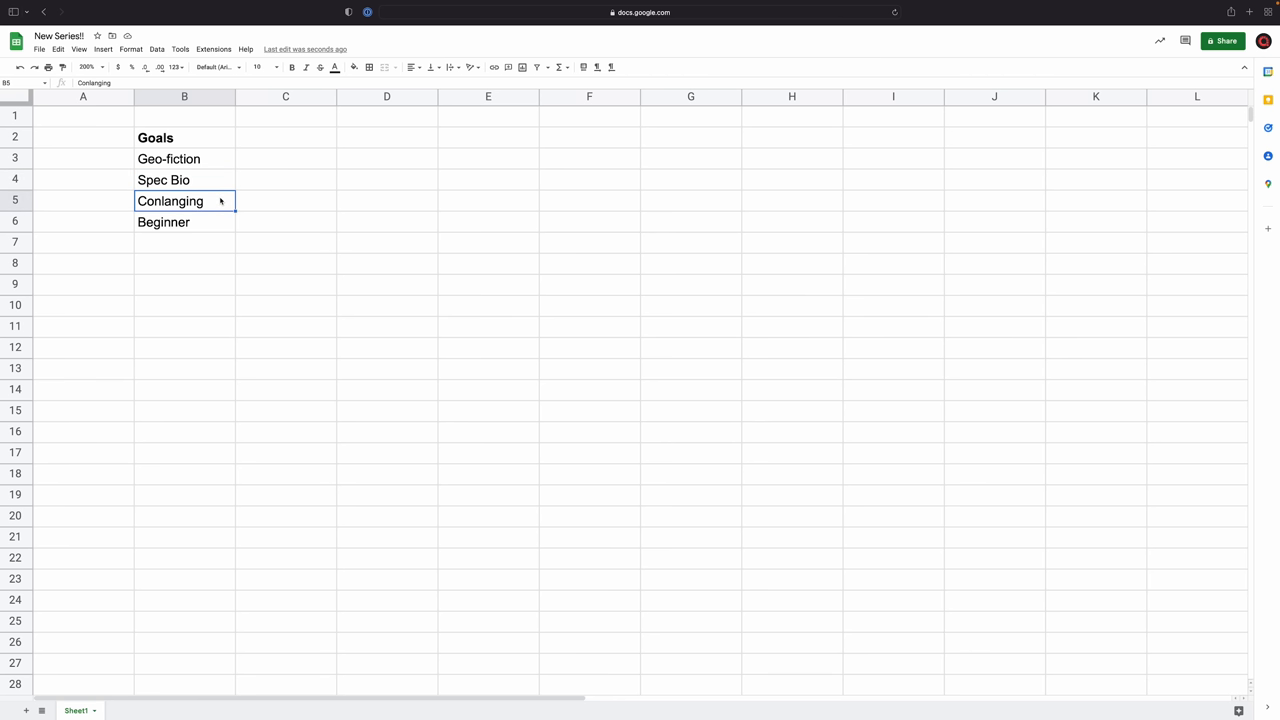
mouse_move(210, 204)
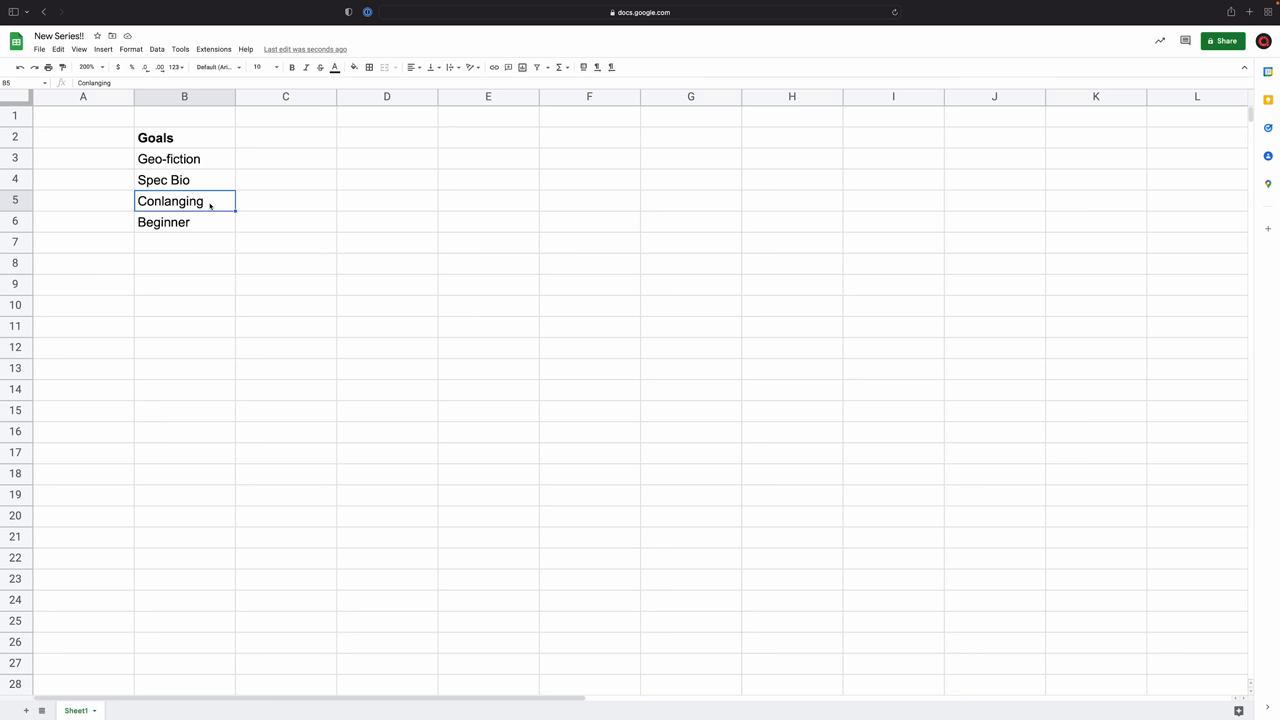
mouse_move(208, 204)
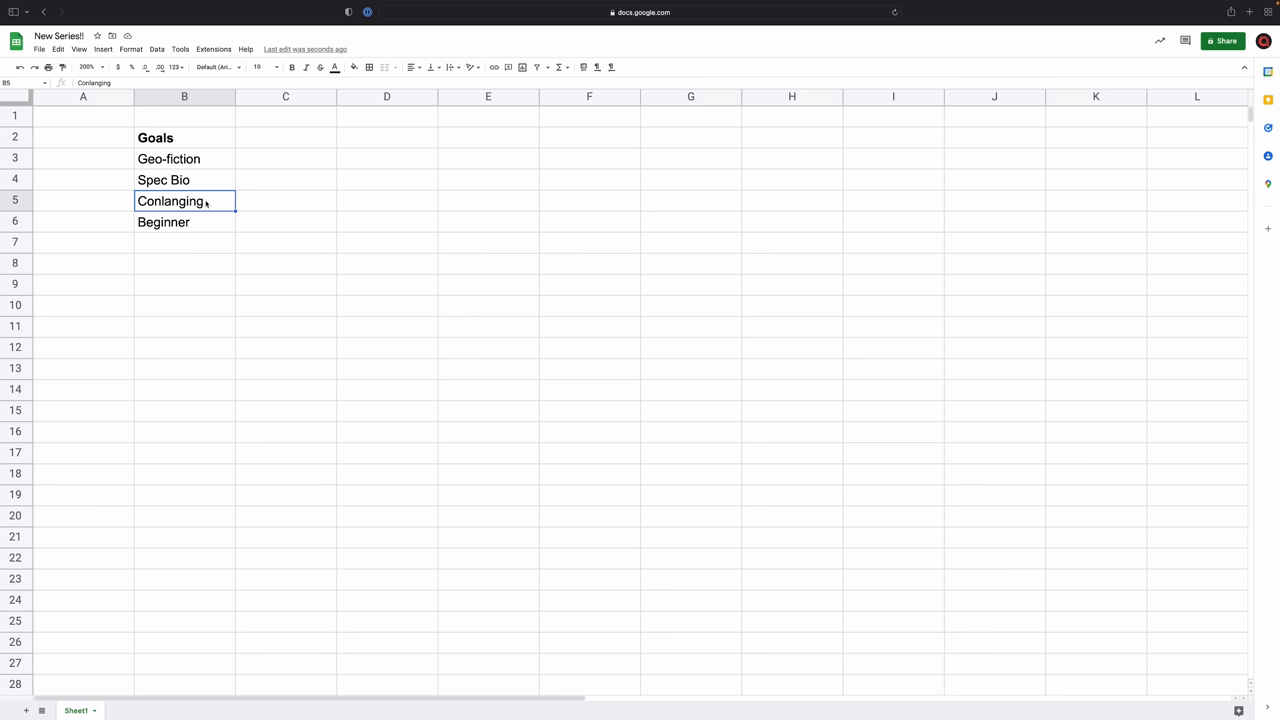
click(184, 264)
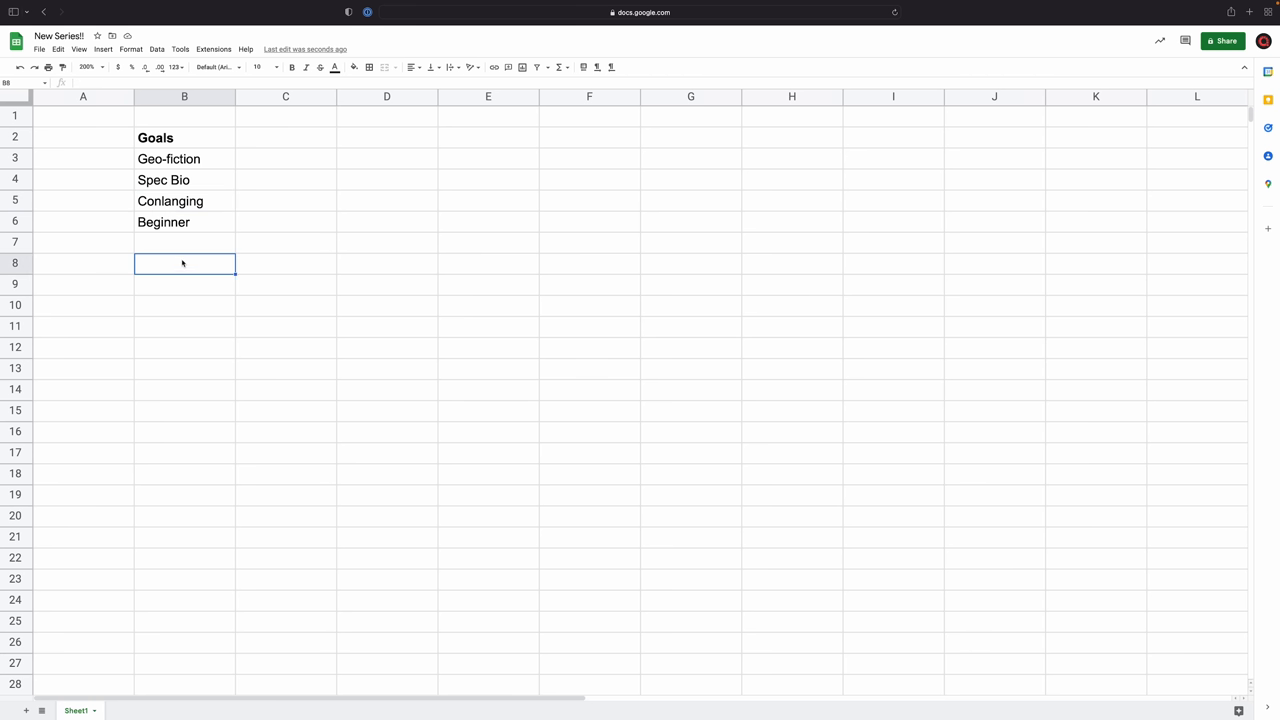
Enter bold 'Format' in B8 with Long form, Screen share and Warts 'n' all in B9:B11
text(Format)
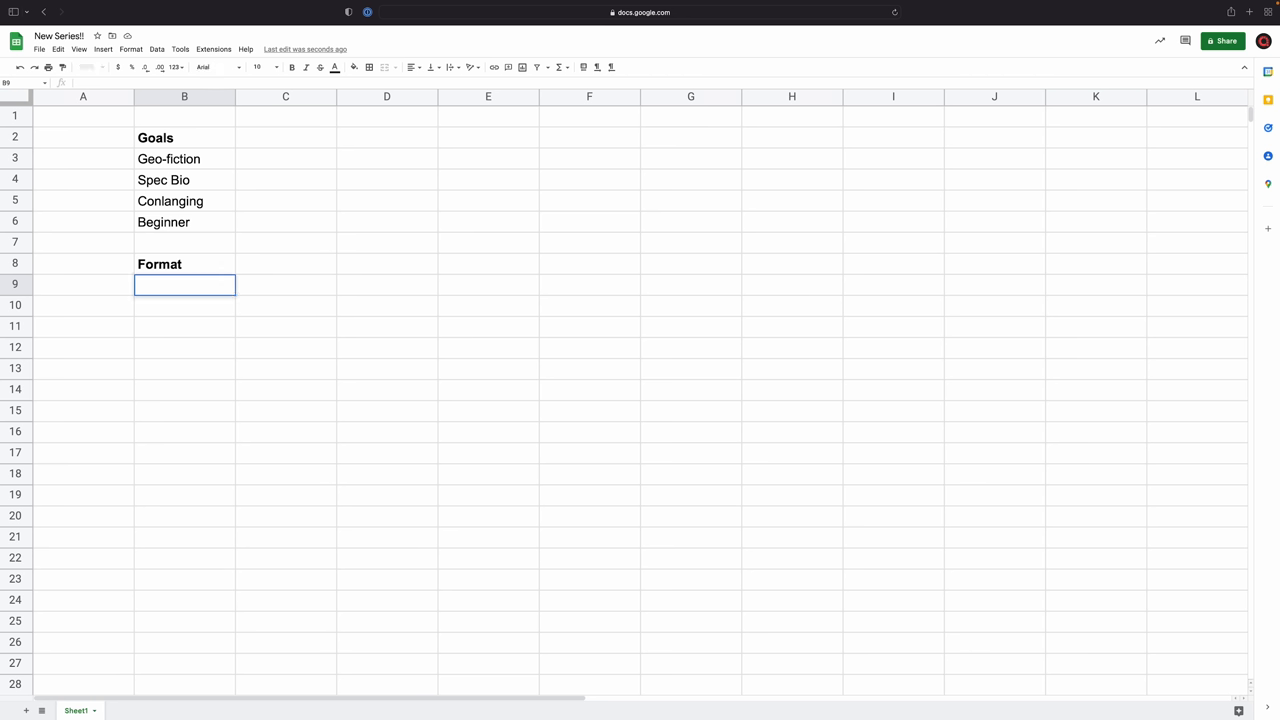
text(Long form)
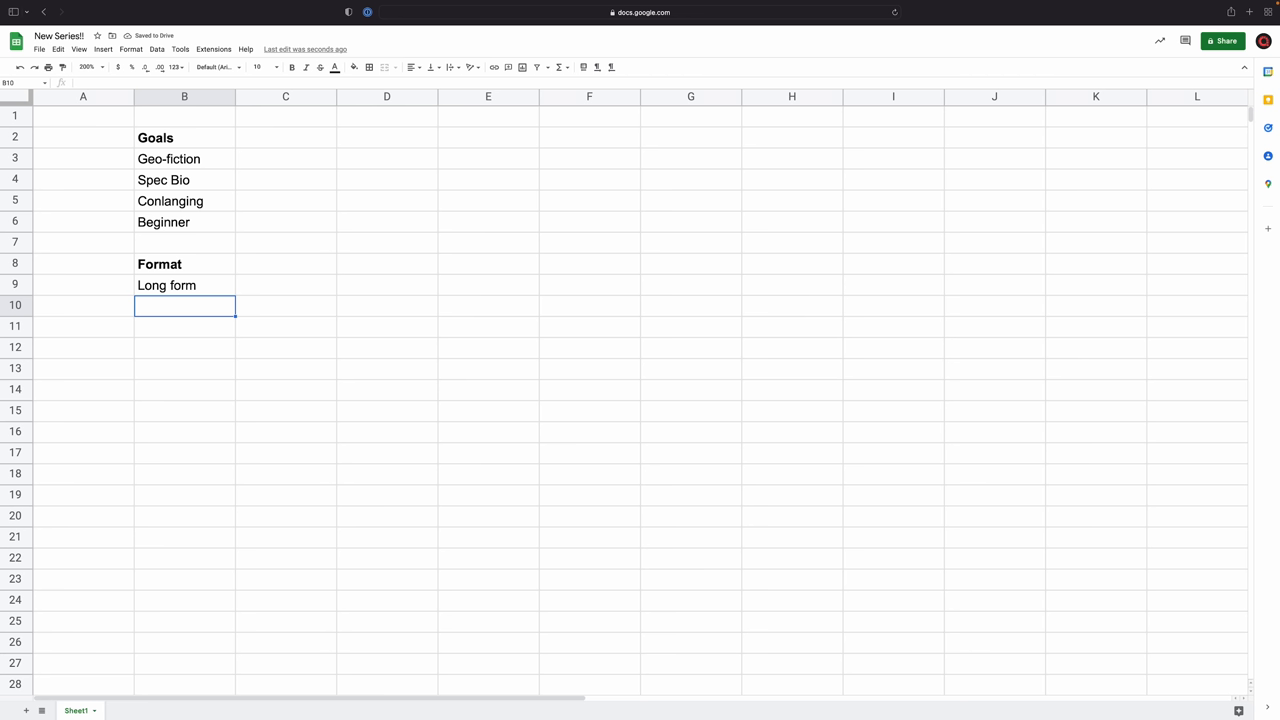
text(Screen share)
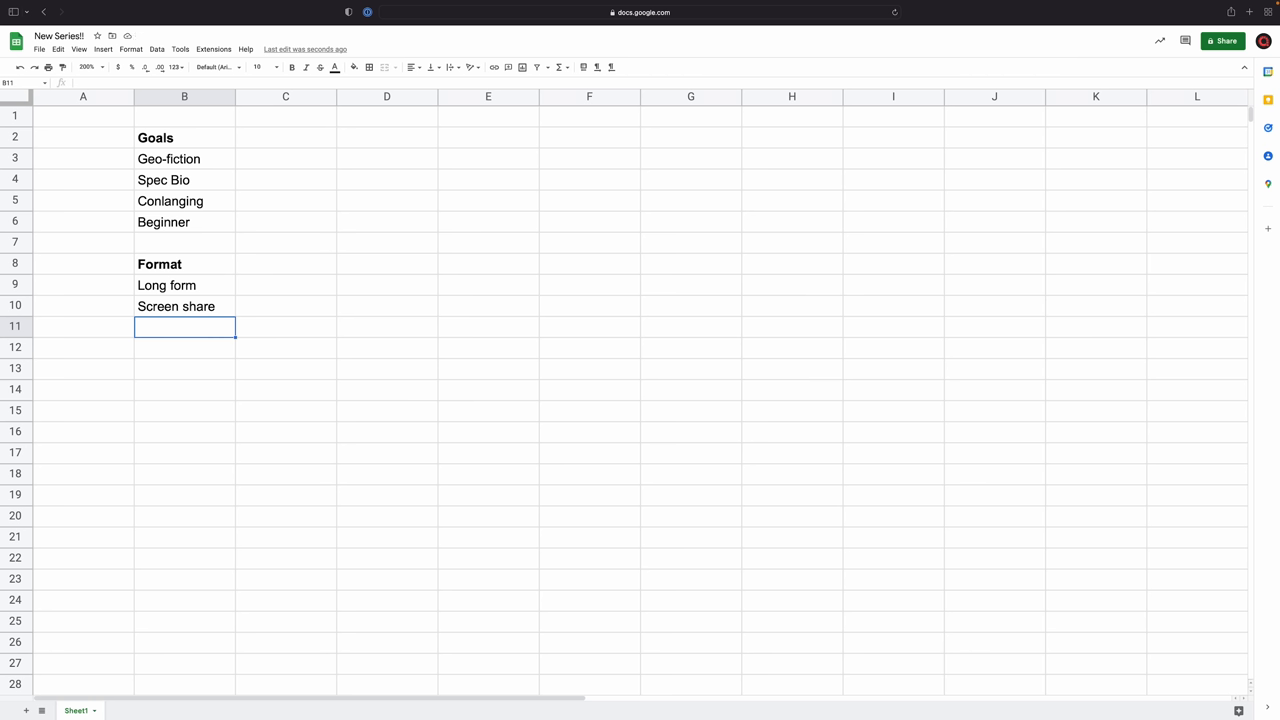
text(Warts 'n' all)
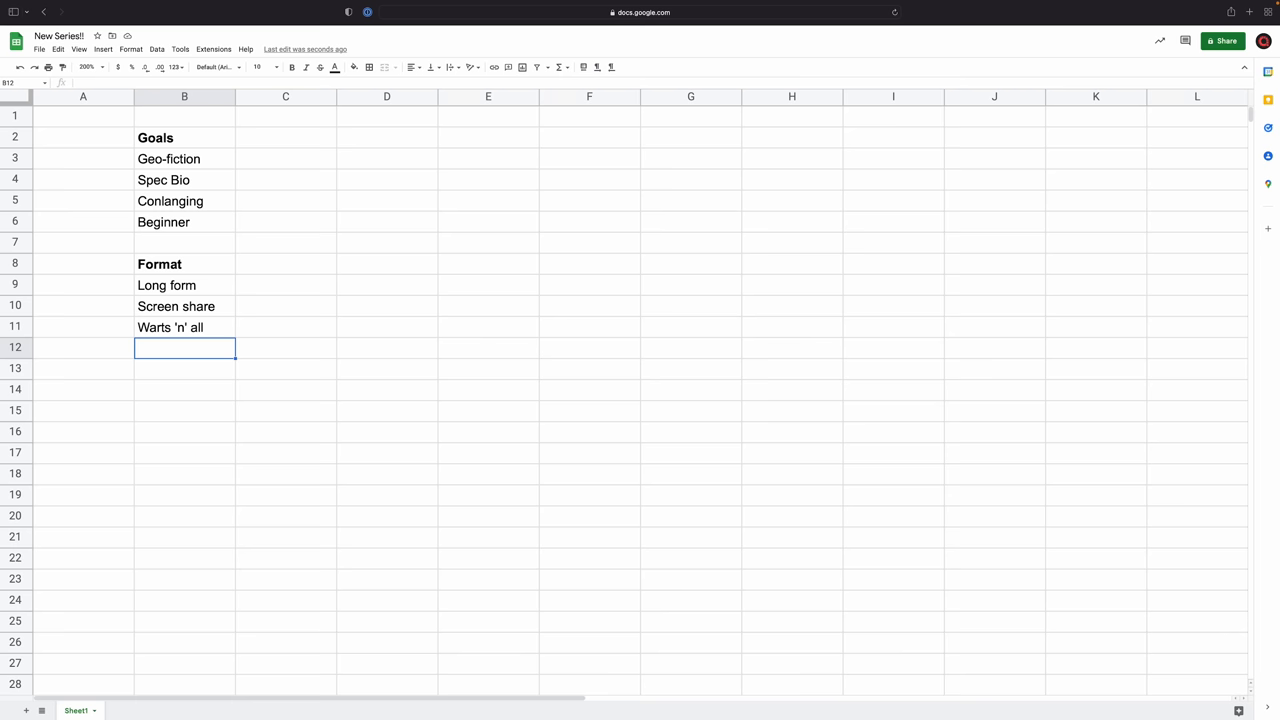
Enter bold 'Time Frame' in B13 with '3-5 years' beneath it in B14
click(184, 368)
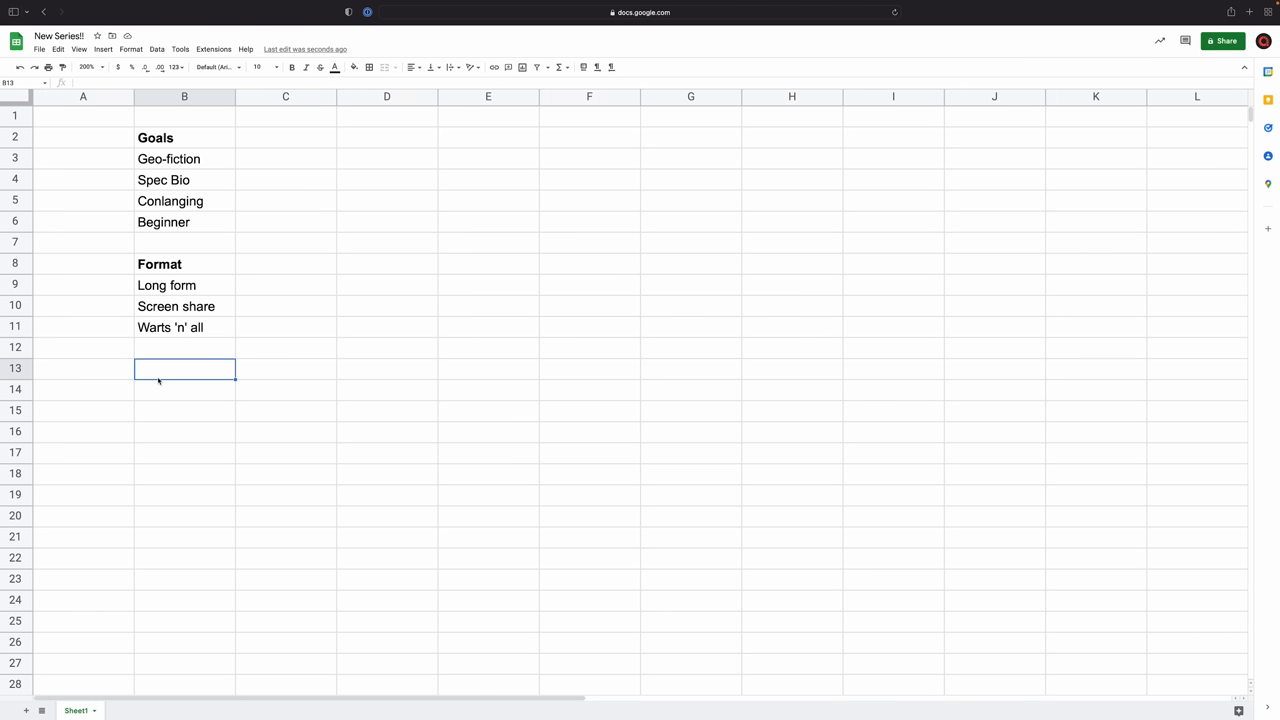
text(Time Frame)
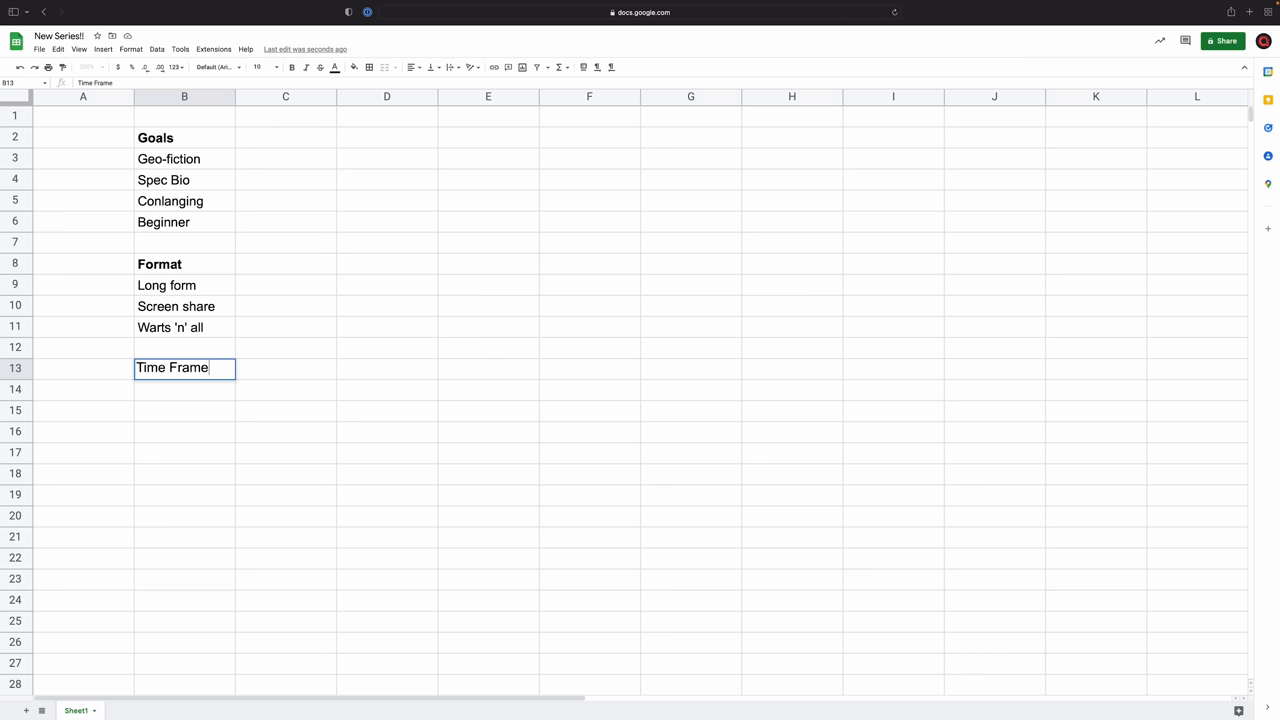
key(Enter)
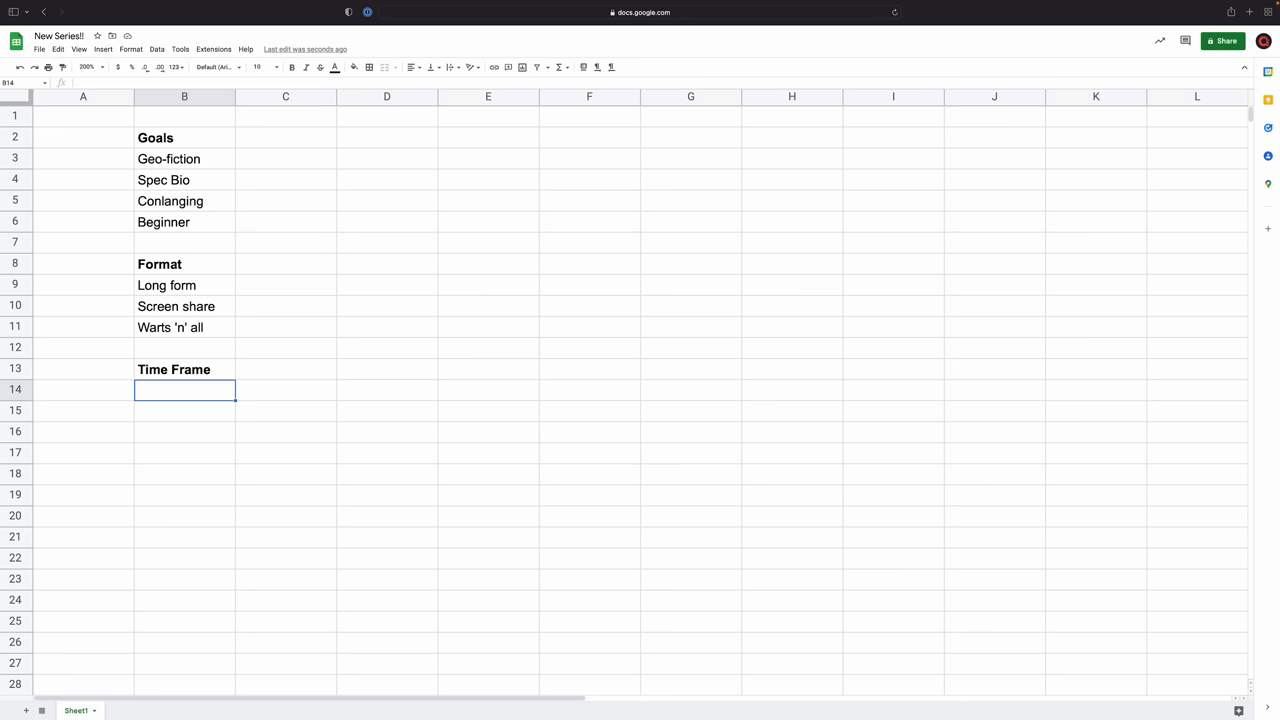
text(3-5 years)
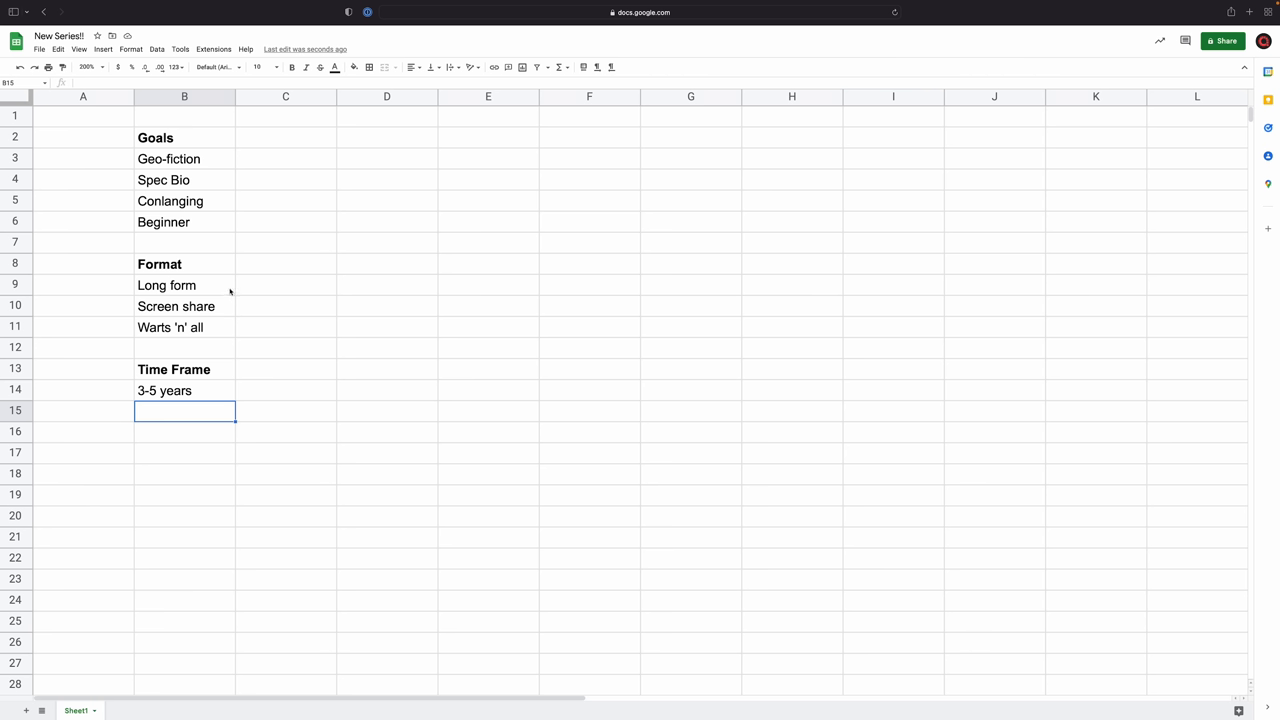
mouse_move(288, 324)
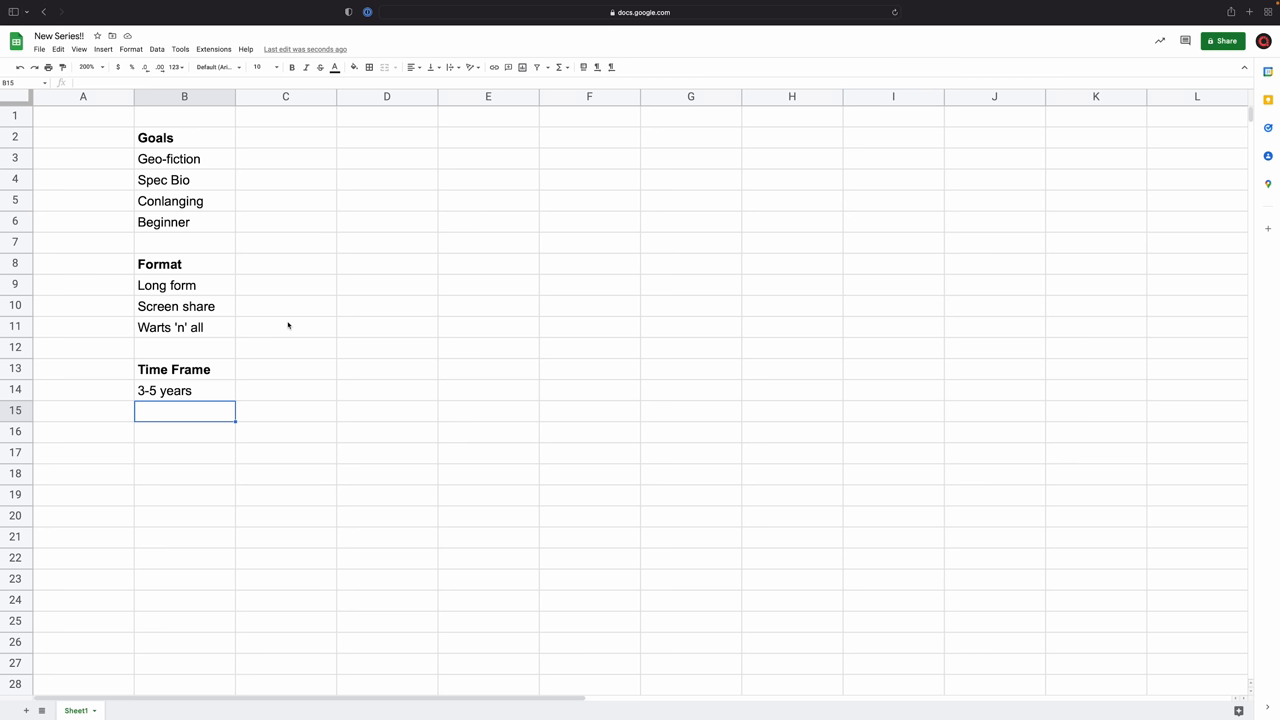